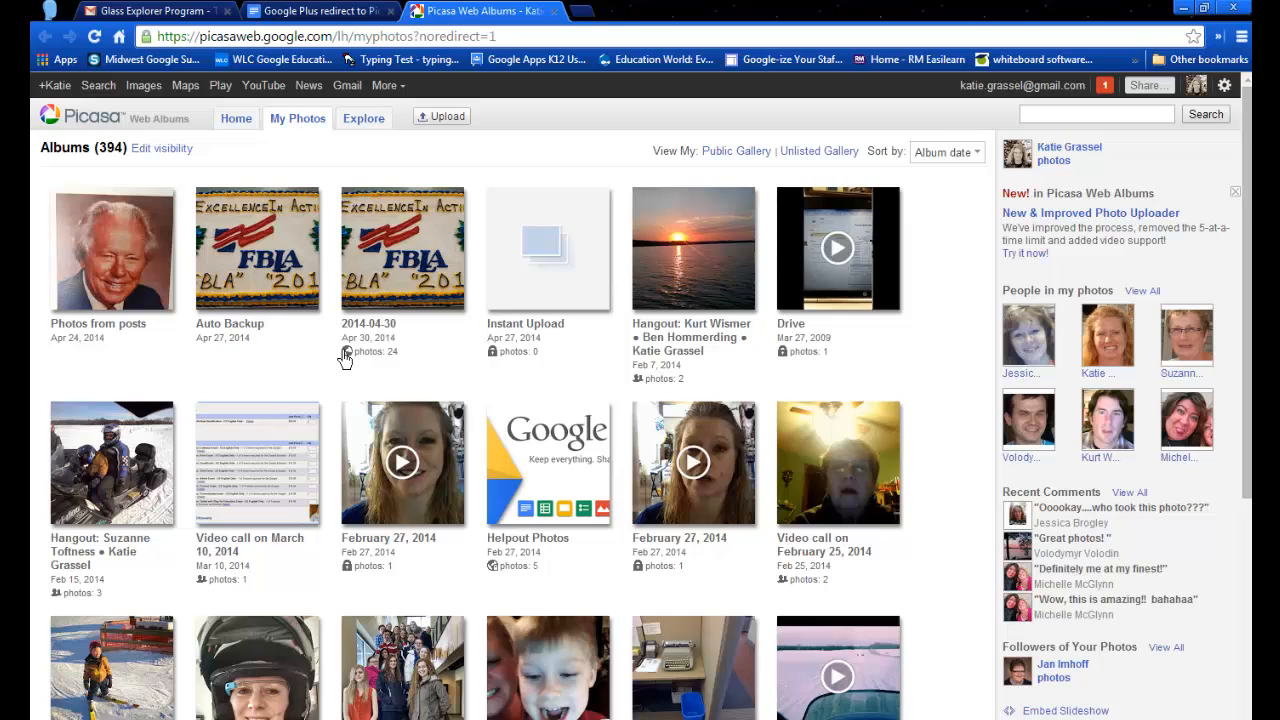
{"action": "mouse_move", "coordinate": [496, 360]}
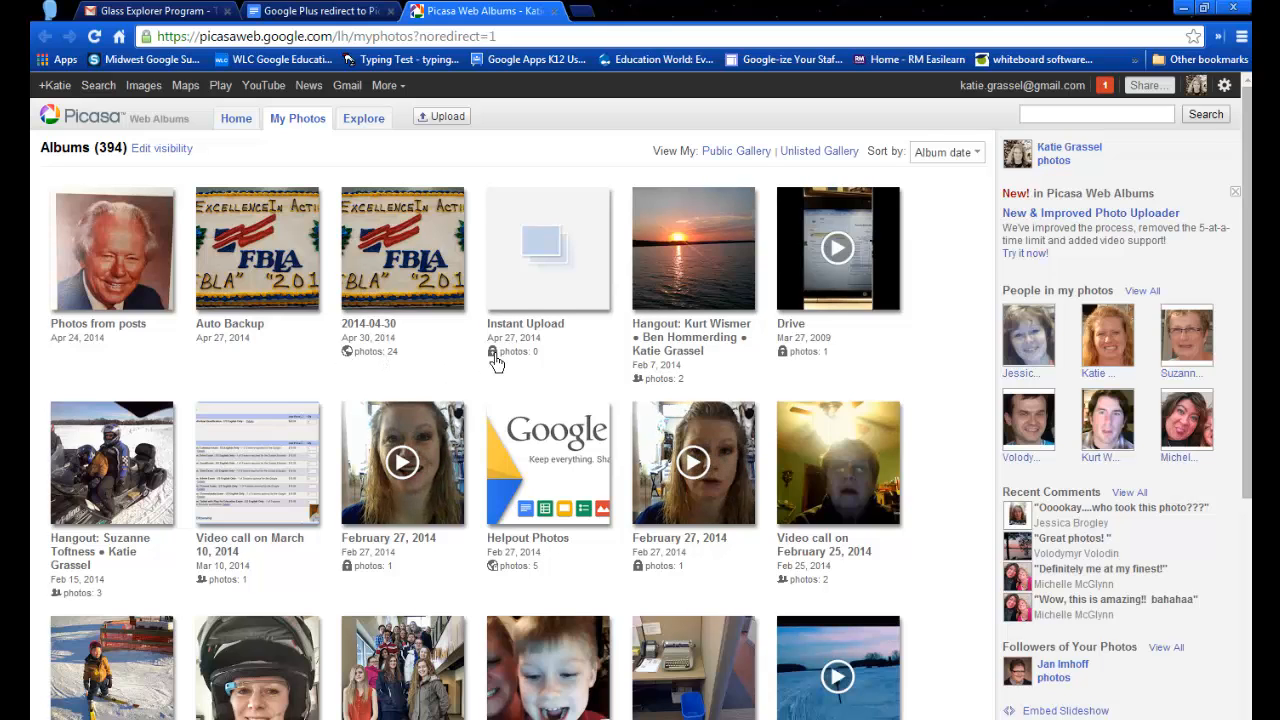
Step: Scroll down through My Photos toward the FBLA Google Library Project 2014 album
{"action": "scroll", "scroll_direction": "down", "scroll_amount": 3}
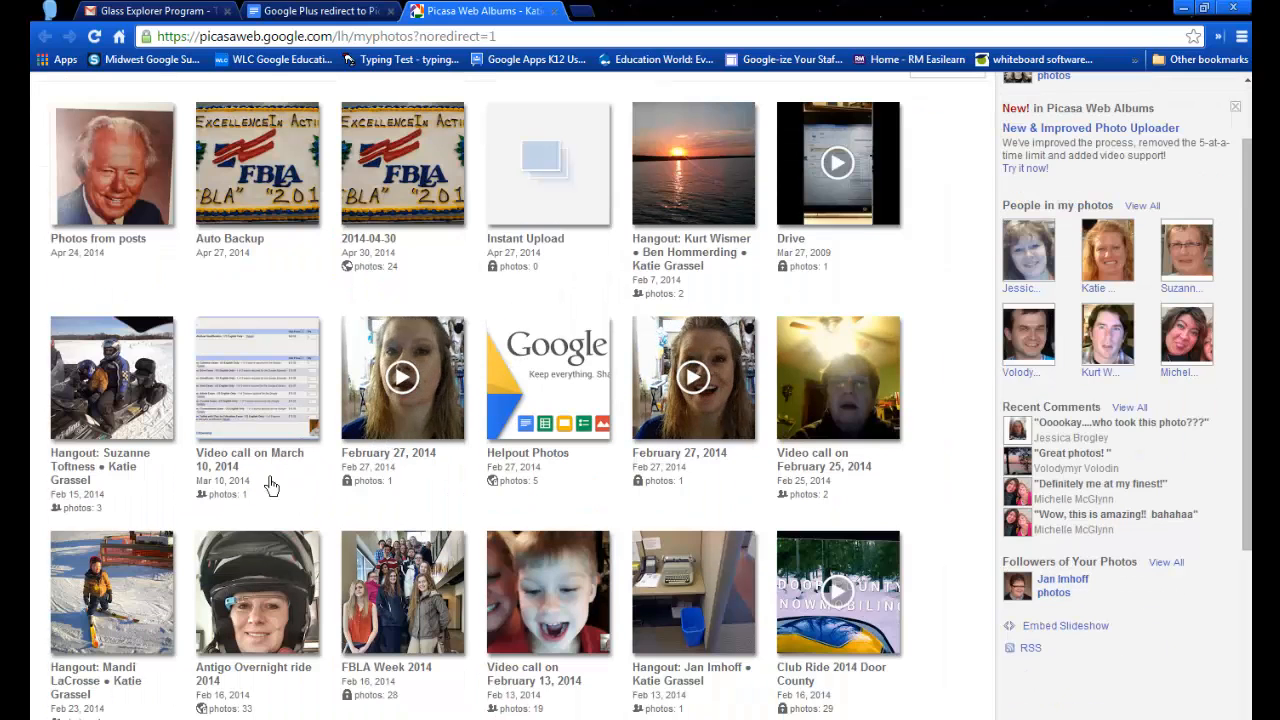
{"action": "mouse_move", "coordinate": [262, 500]}
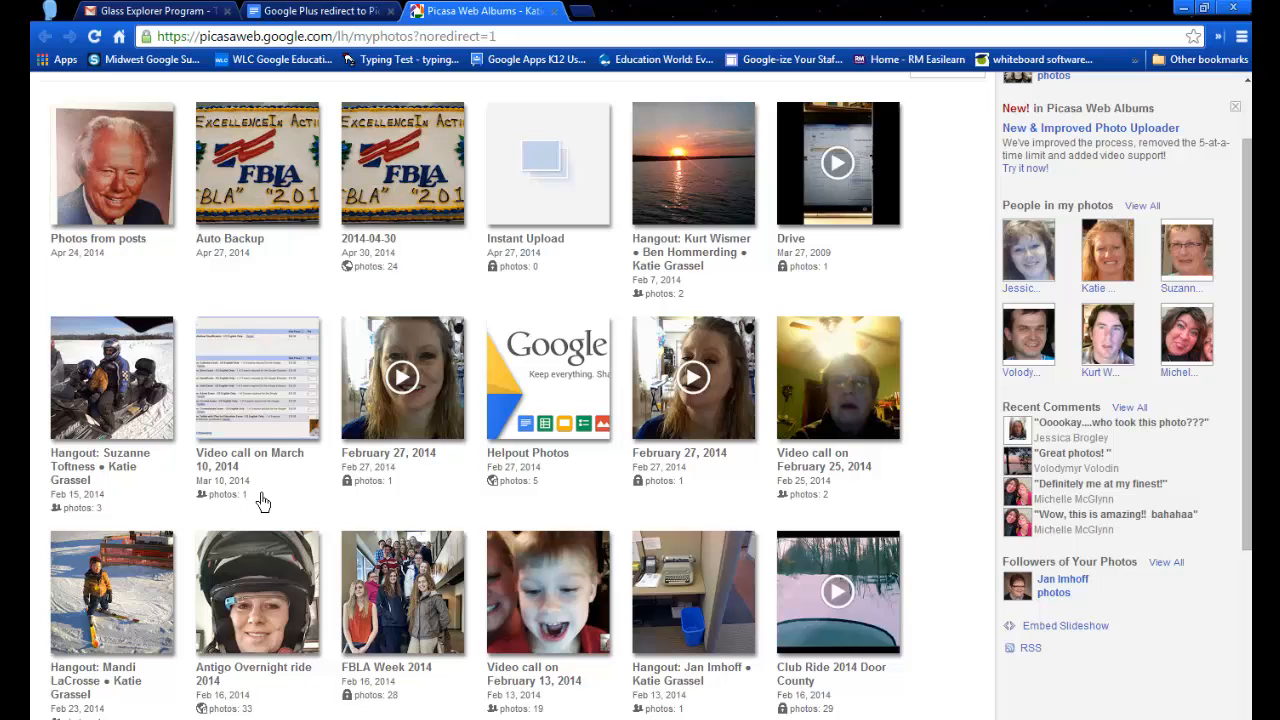
{"action": "scroll", "scroll_direction": "down", "scroll_amount": 3}
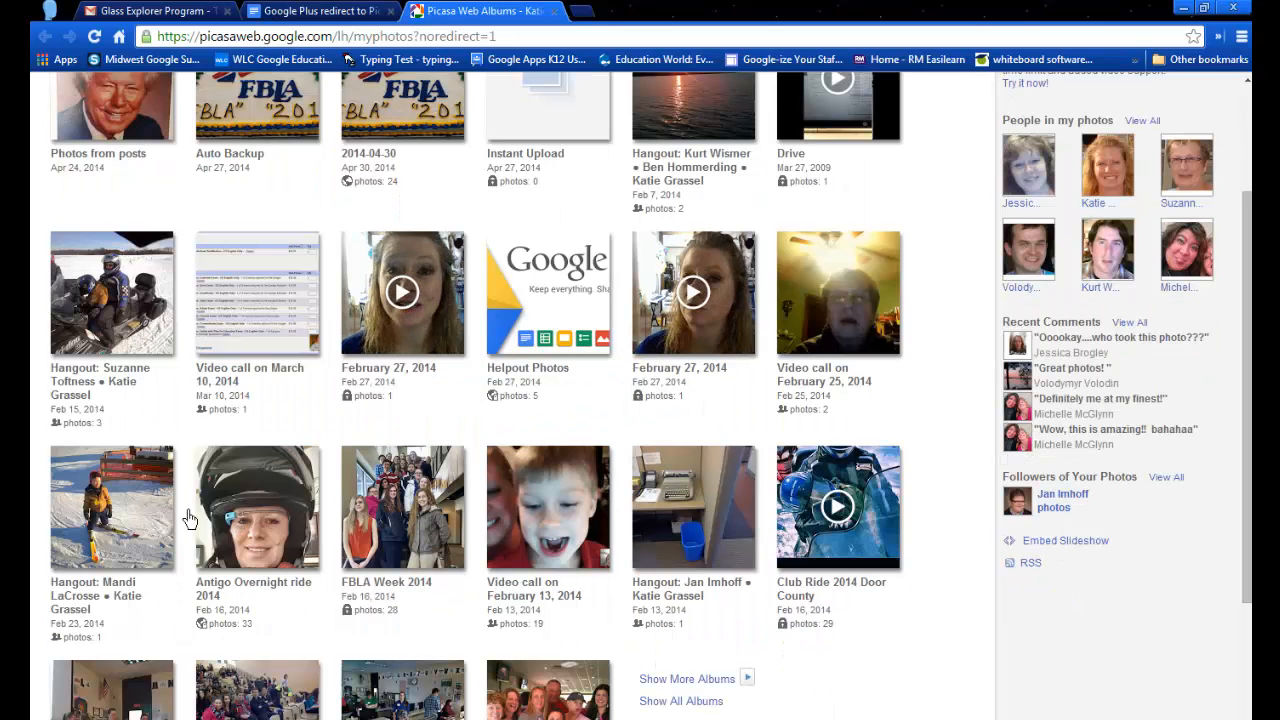
{"action": "scroll", "scroll_direction": "down", "scroll_amount": 3}
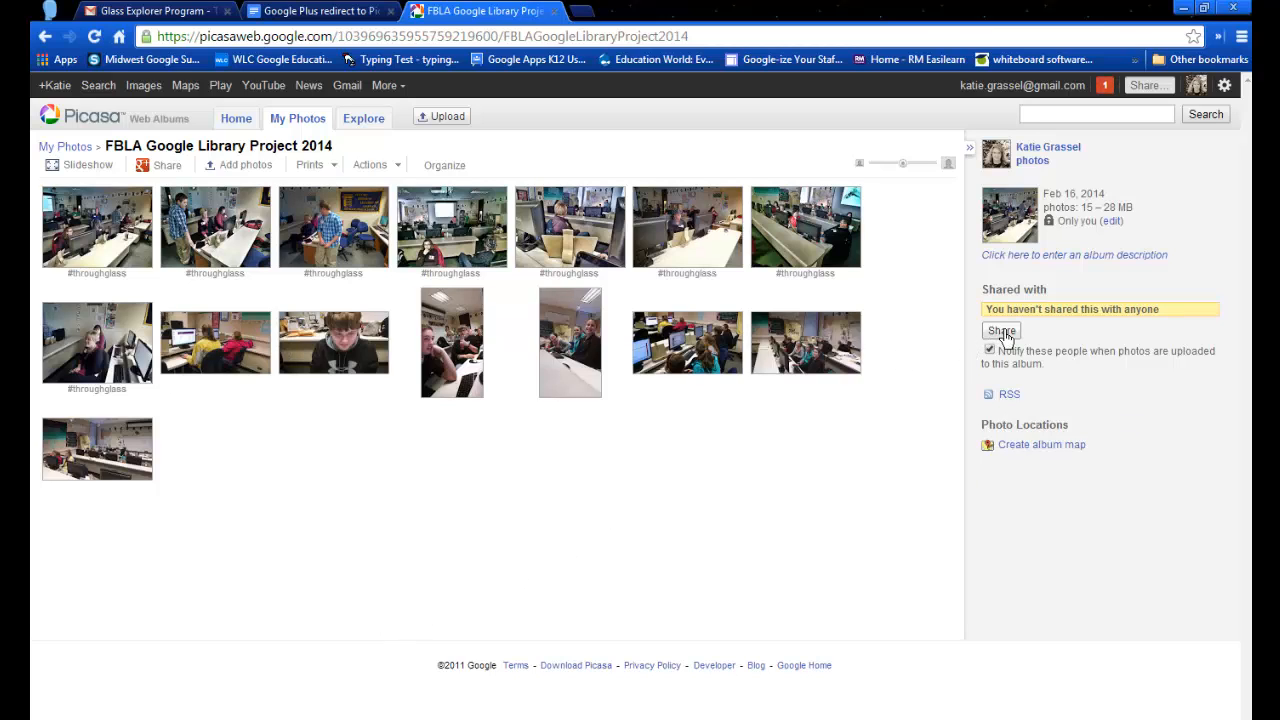
Step: Share the album publicly on Google+ with the message "Share of photo album"
{"action": "left_click", "coordinate": [1000, 332]}
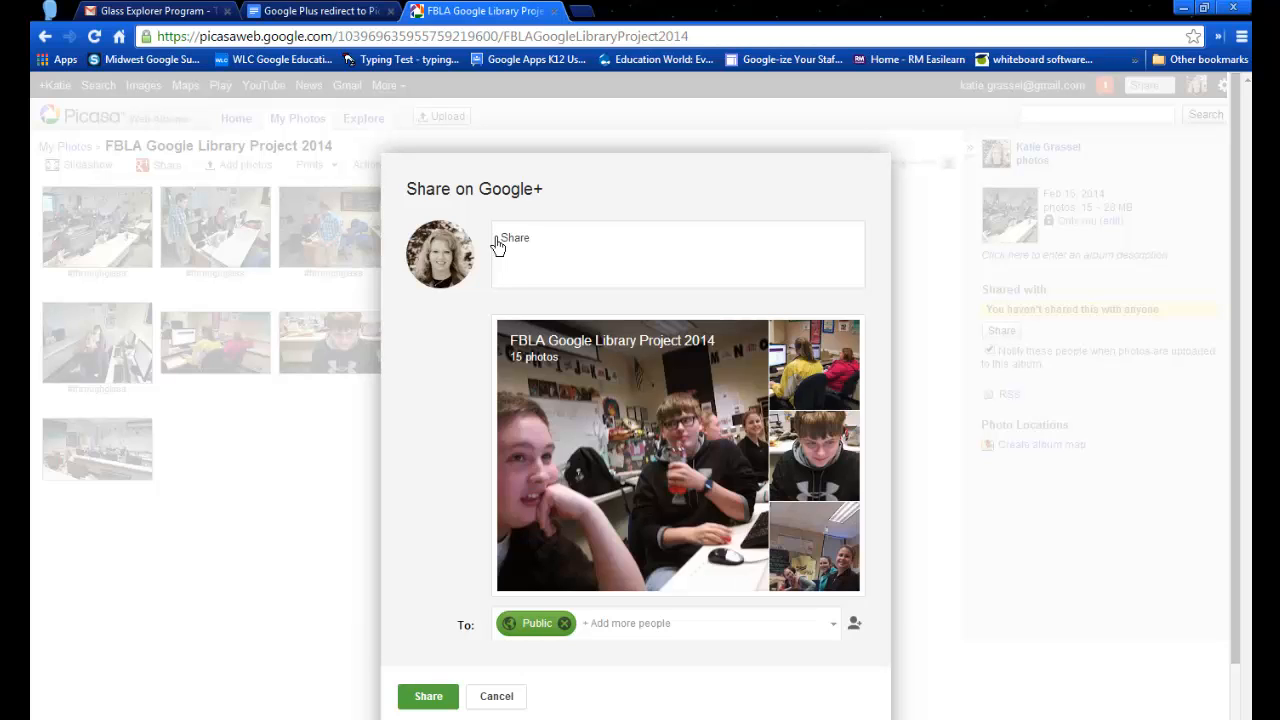
{"action": "type", "text": "of photo"}
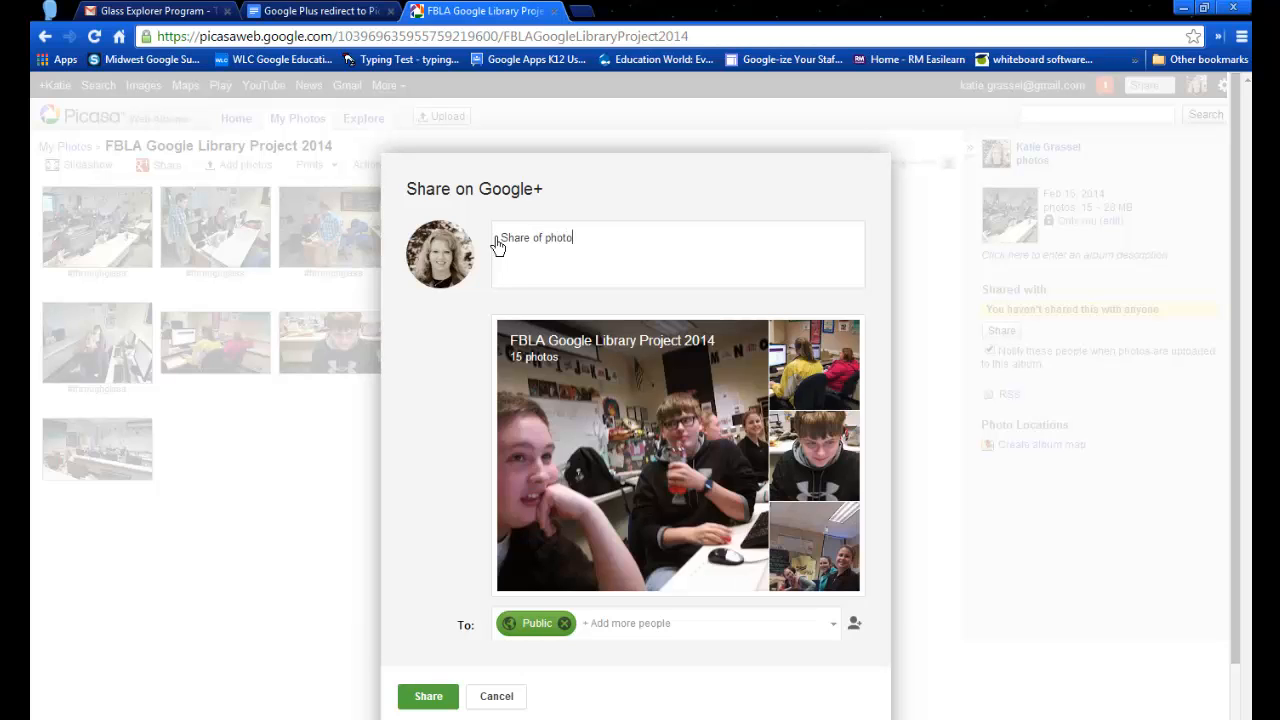
{"action": "type", "text": "album"}
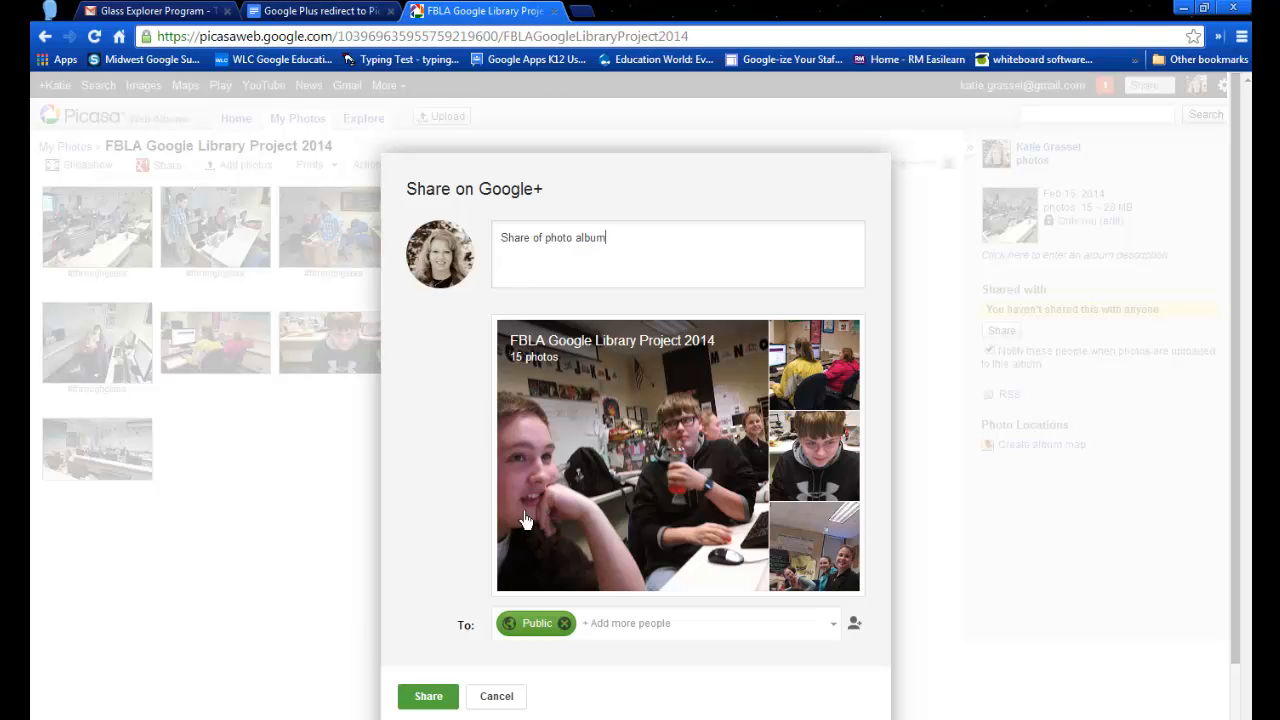
{"action": "mouse_move", "coordinate": [452, 630]}
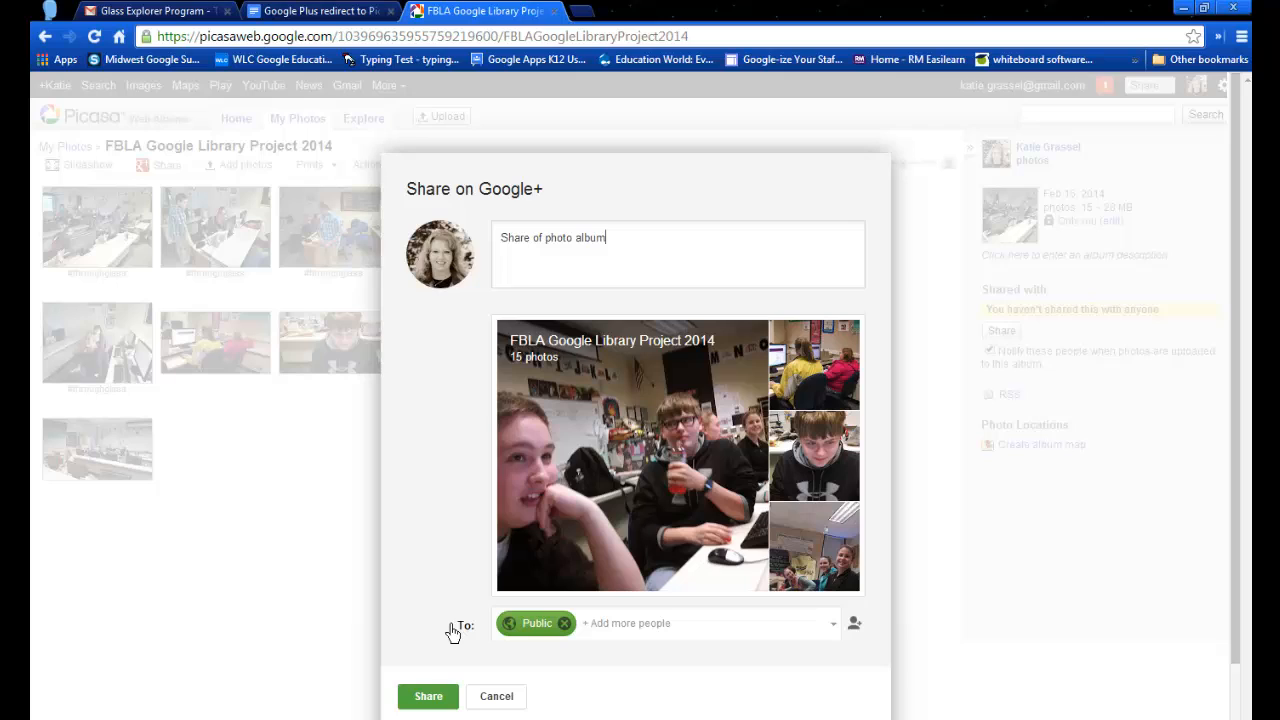
{"action": "mouse_move", "coordinate": [436, 590]}
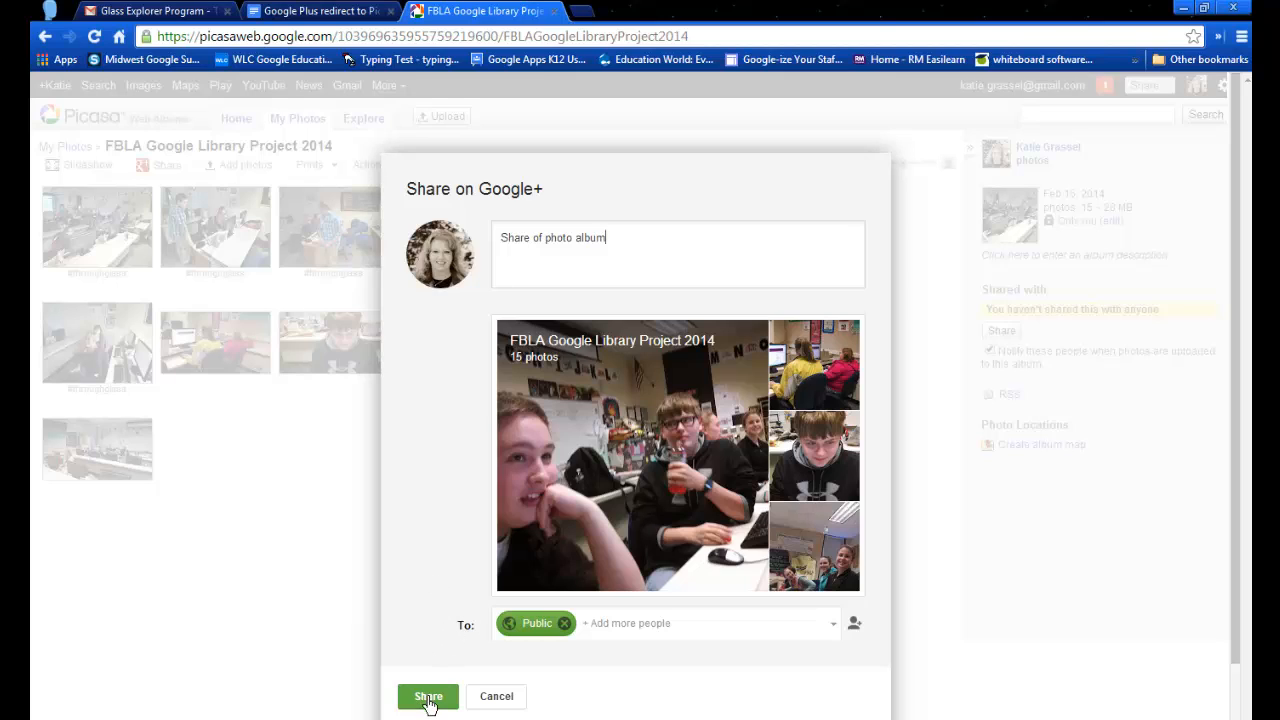
{"action": "left_click", "coordinate": [428, 696]}
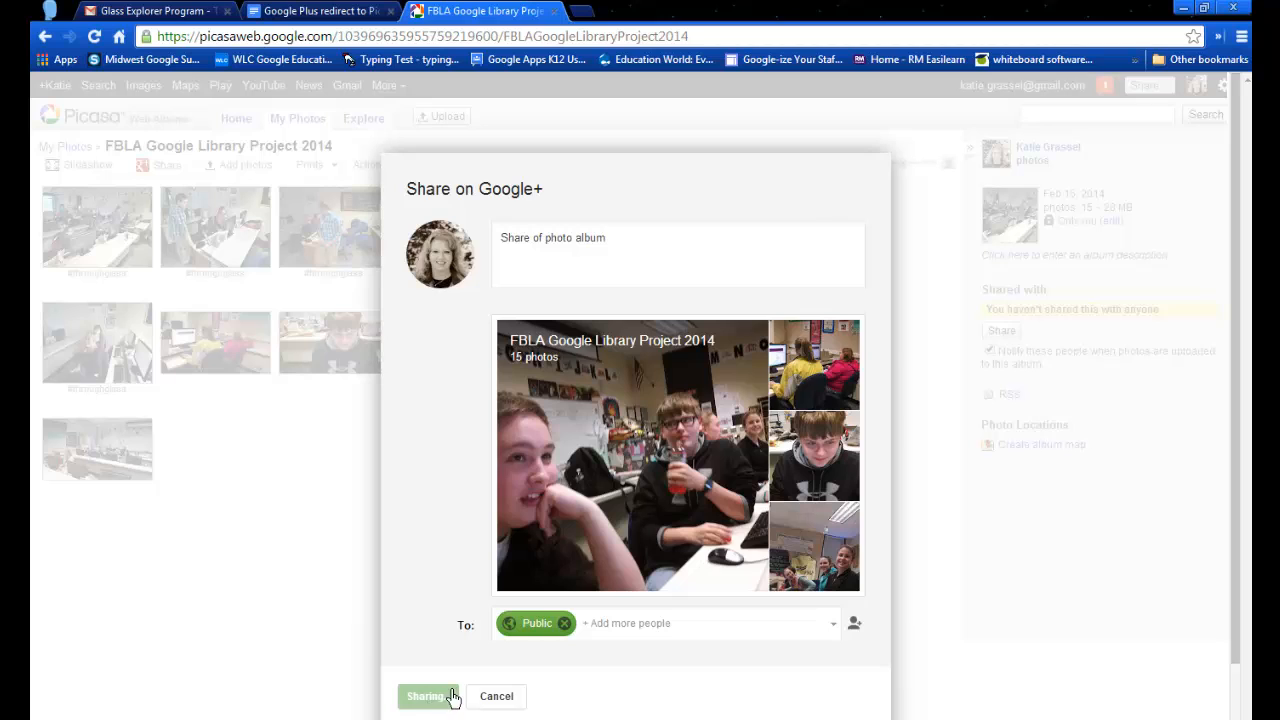
{"action": "left_click", "coordinate": [428, 696]}
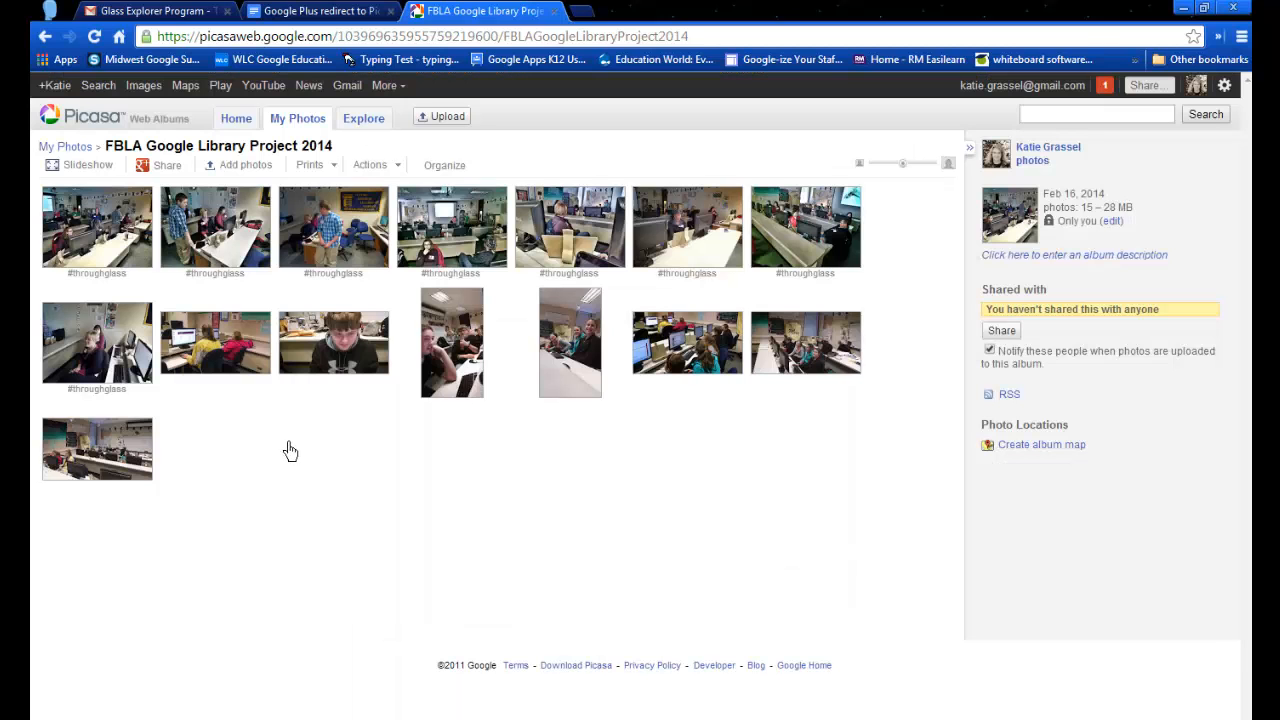
{"action": "mouse_move", "coordinate": [404, 414]}
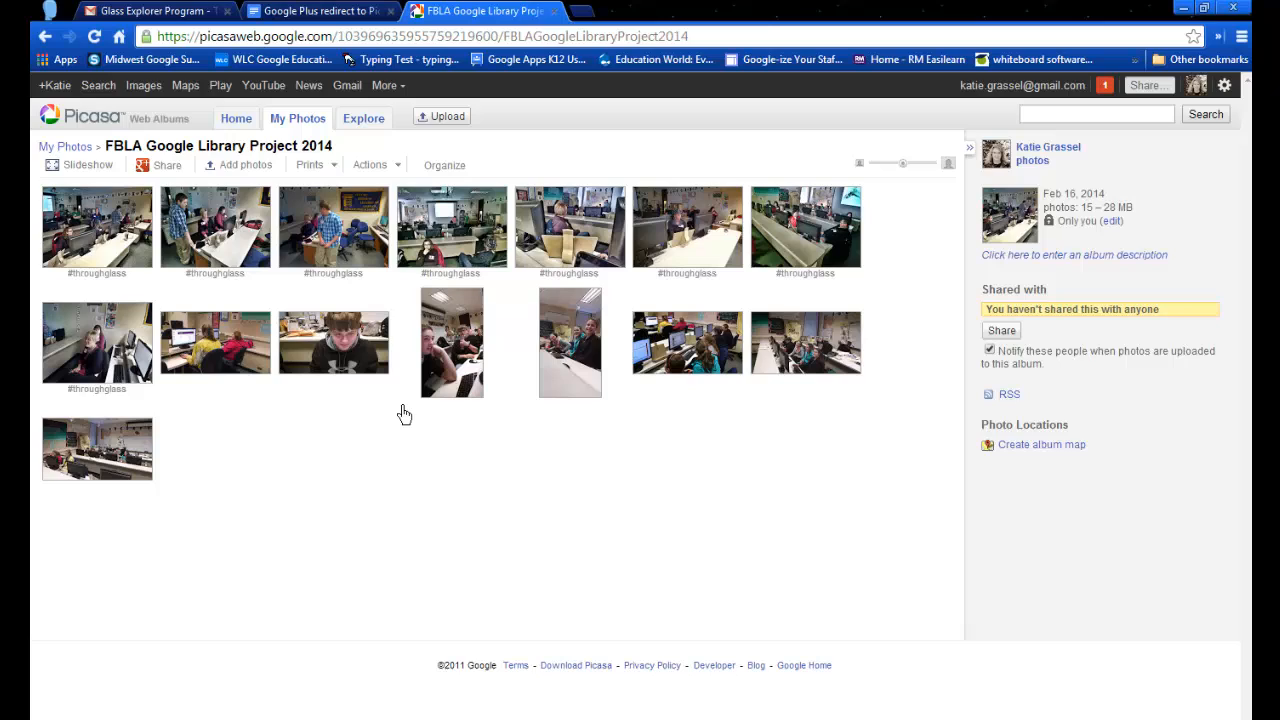
{"action": "mouse_move", "coordinate": [1048, 328]}
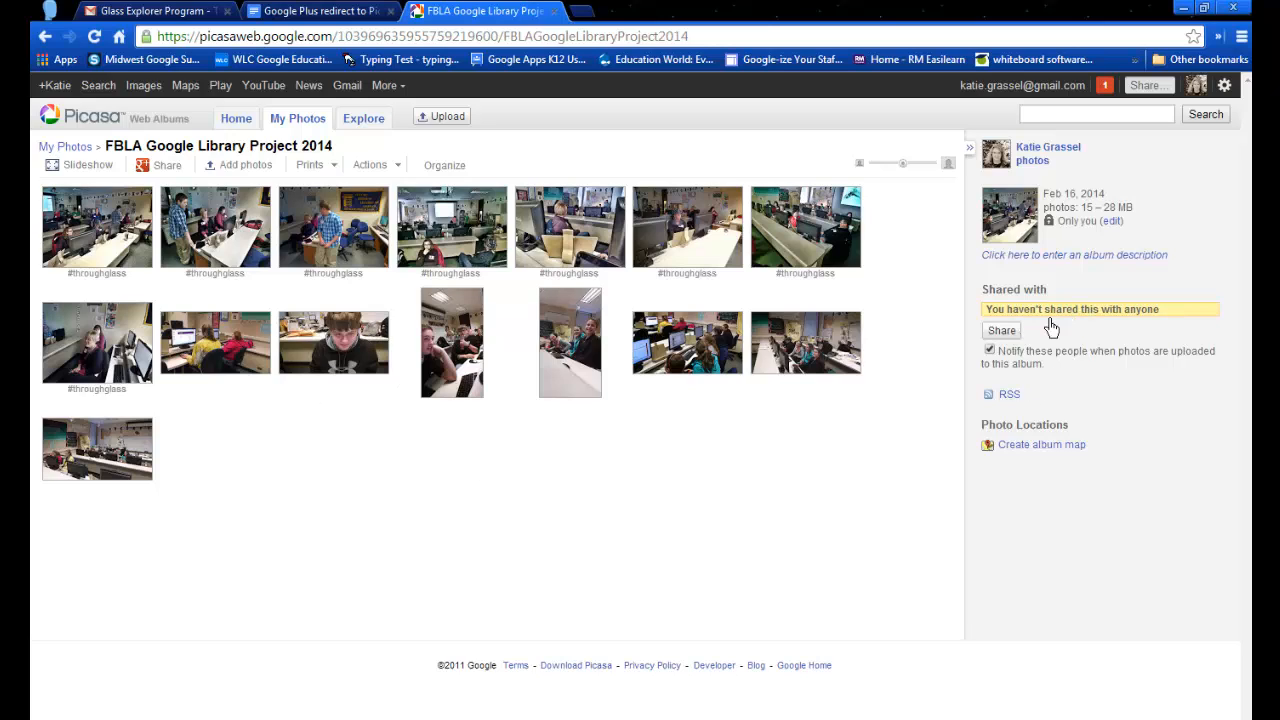
{"action": "mouse_move", "coordinate": [296, 124]}
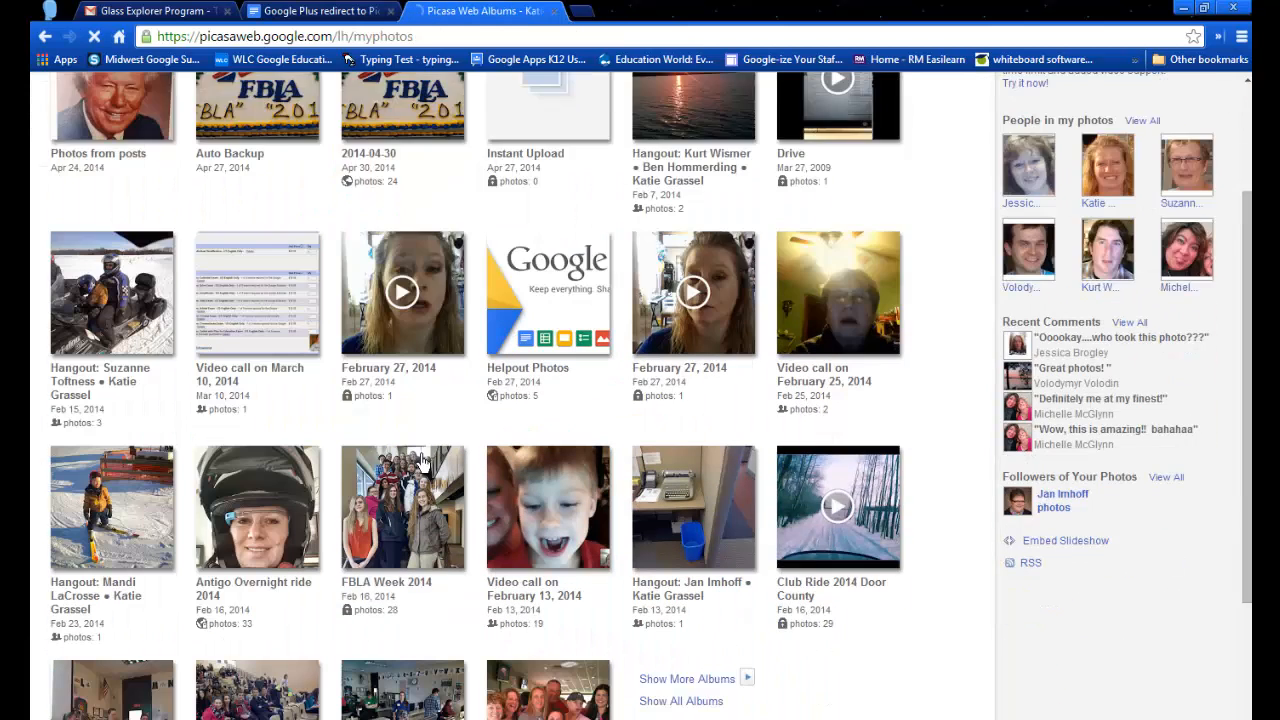
Step: Scroll down the My Photos list to the FBLA Google Library Project 2014 album
{"action": "scroll", "scroll_direction": "down", "scroll_amount": 3}
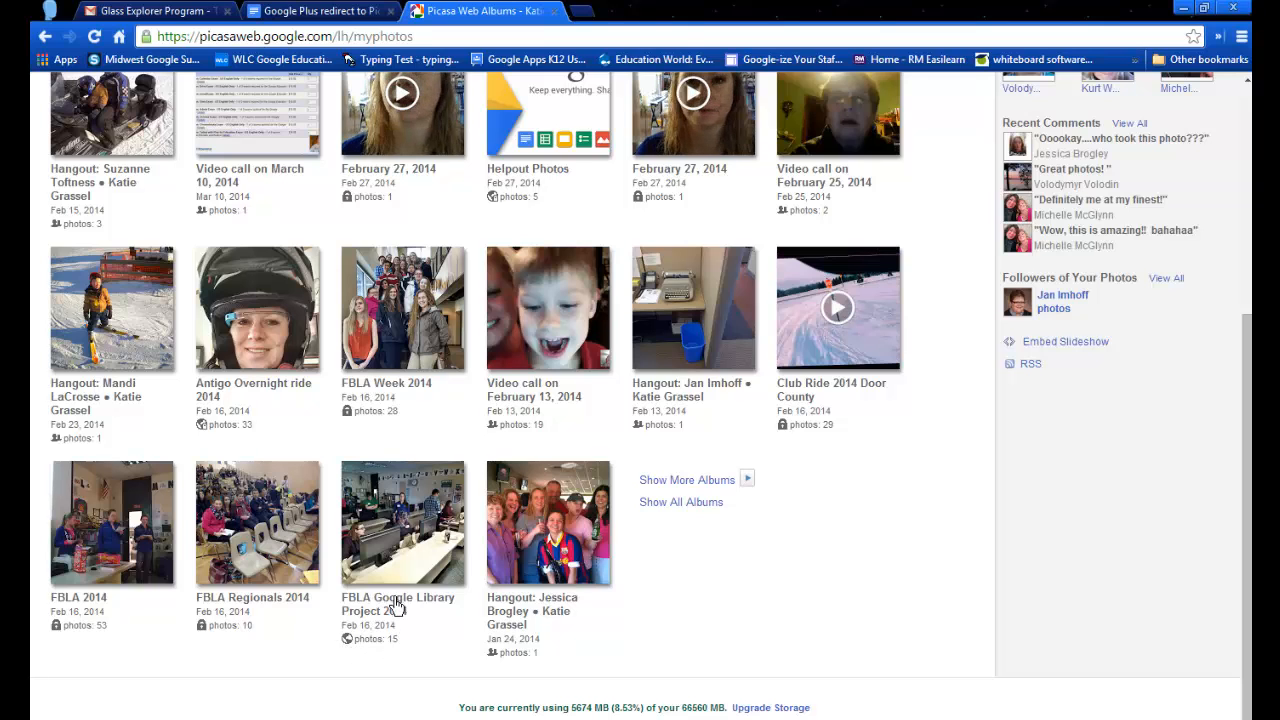
Step: Reopen the FBLA album and reveal its shareable link and embed HTML
{"action": "left_click", "coordinate": [402, 524]}
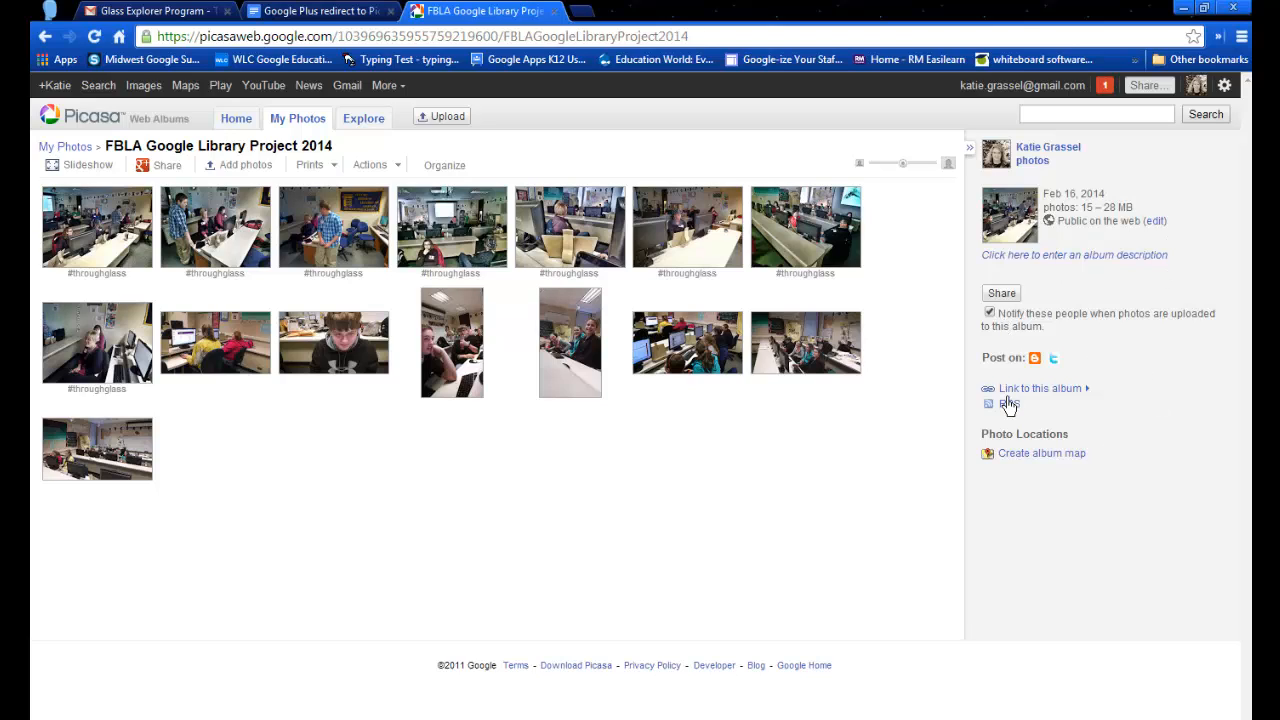
{"action": "left_click", "coordinate": [1032, 388]}
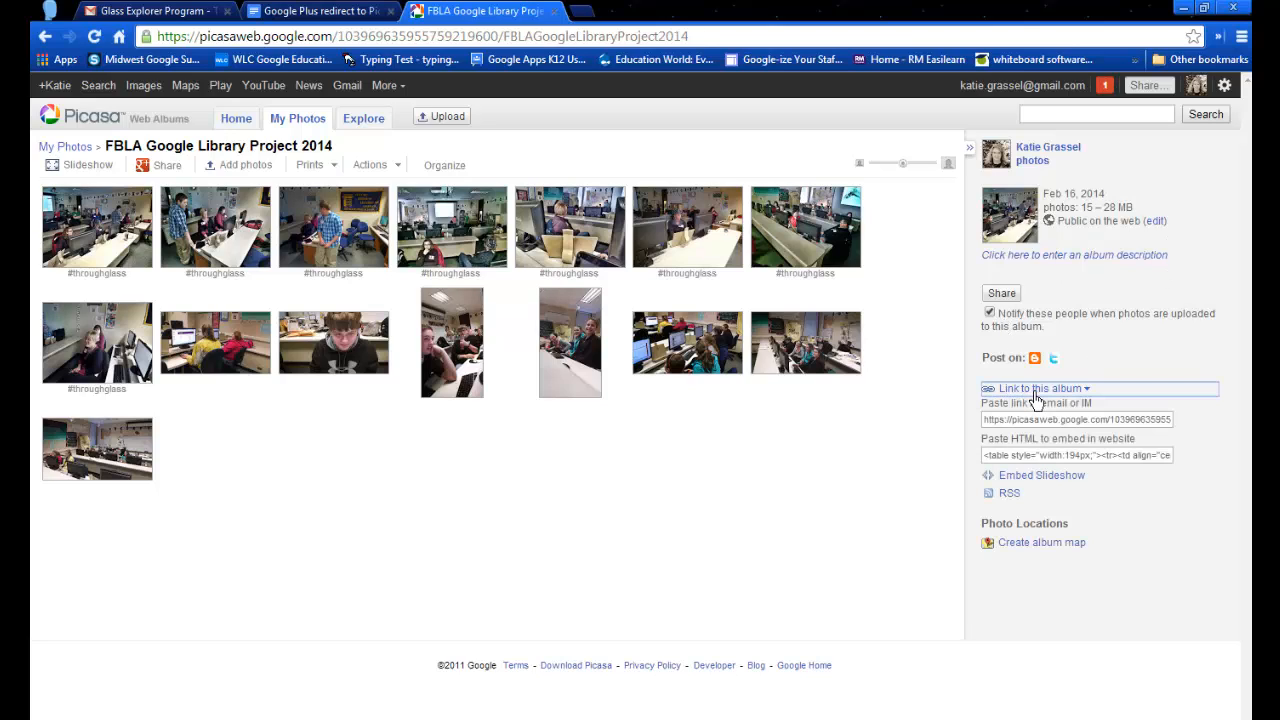
{"action": "mouse_move", "coordinate": [1052, 482]}
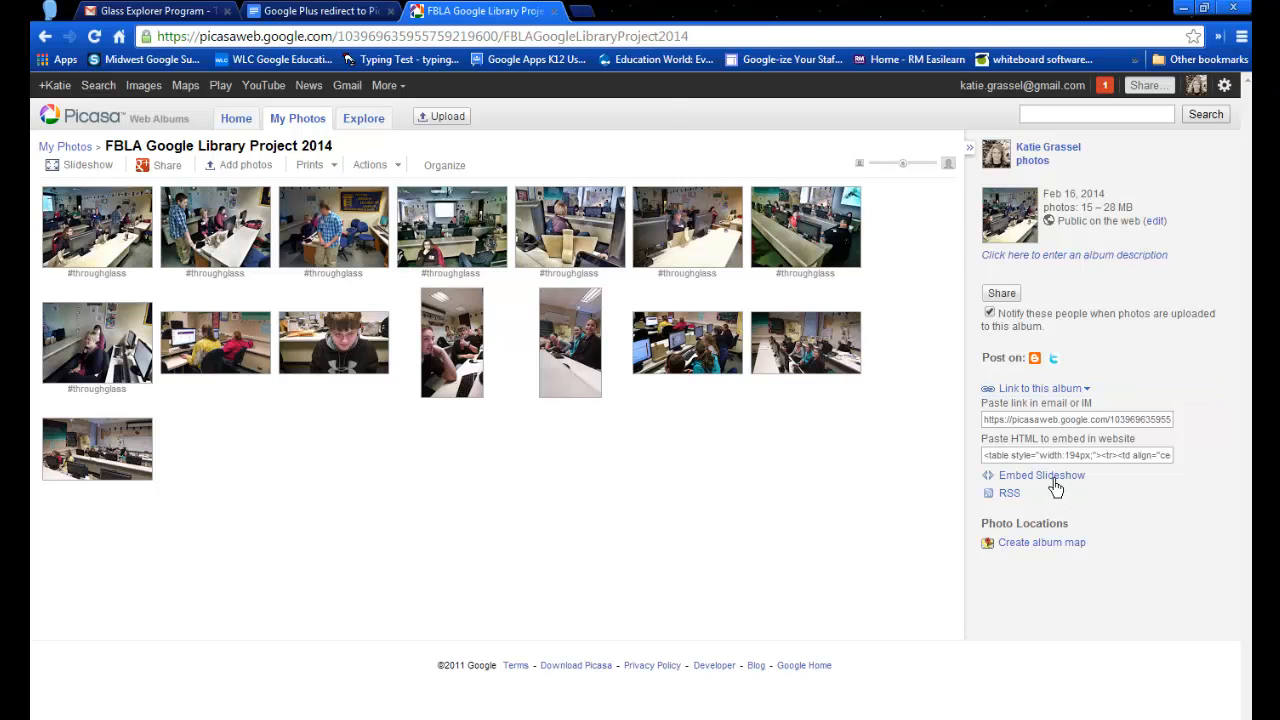
Step: Set the embedded slideshow size to Large 400px with its embed code selected
{"action": "left_click", "coordinate": [1040, 476]}
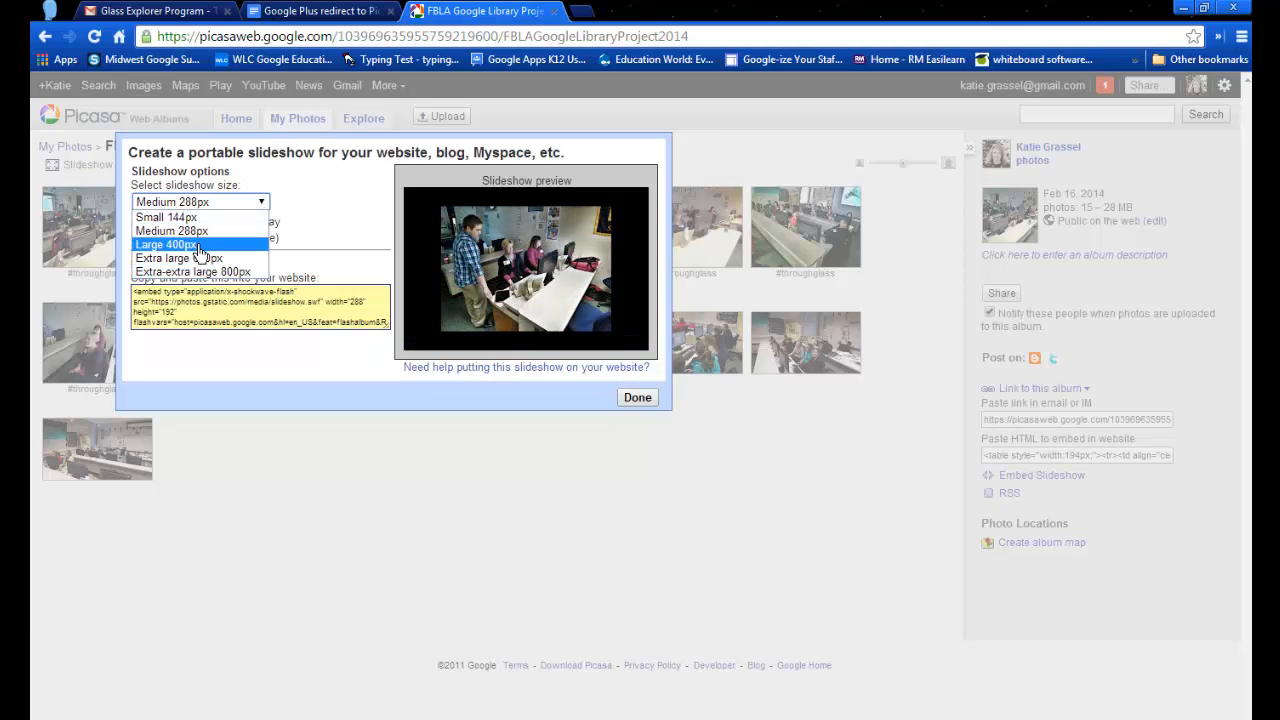
{"action": "left_click", "coordinate": [170, 244]}
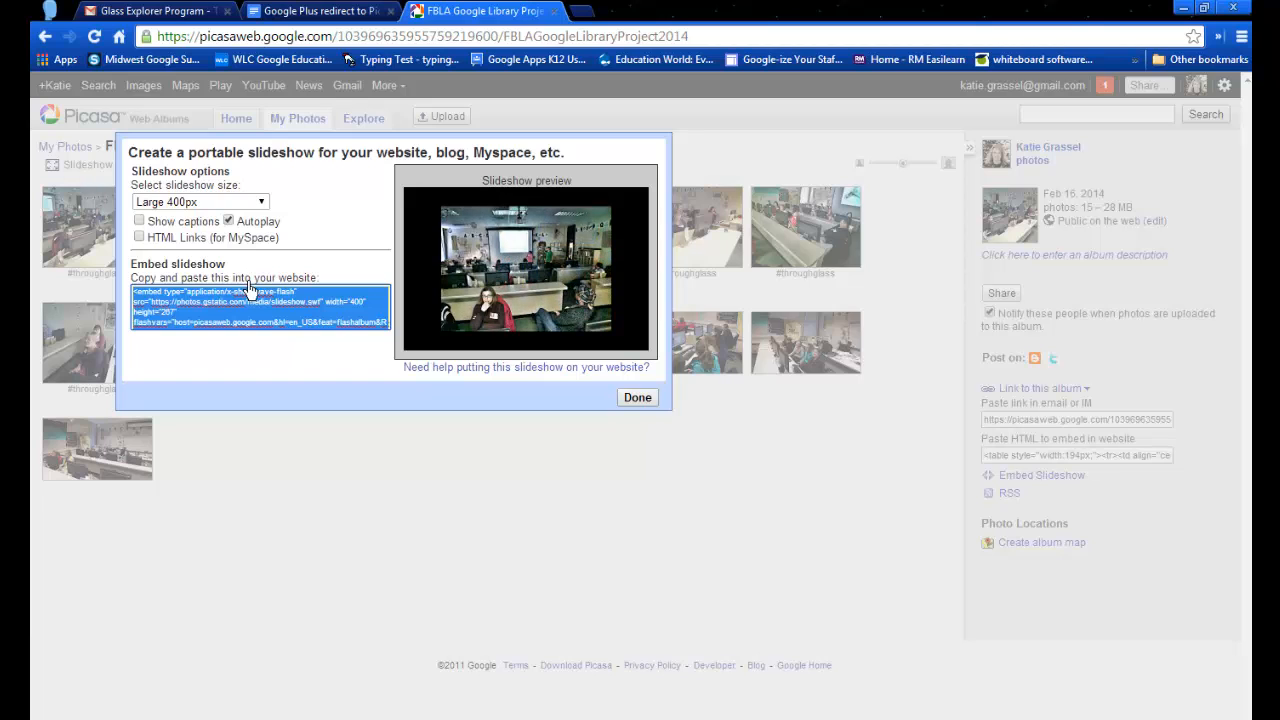
{"action": "mouse_move", "coordinate": [616, 348]}
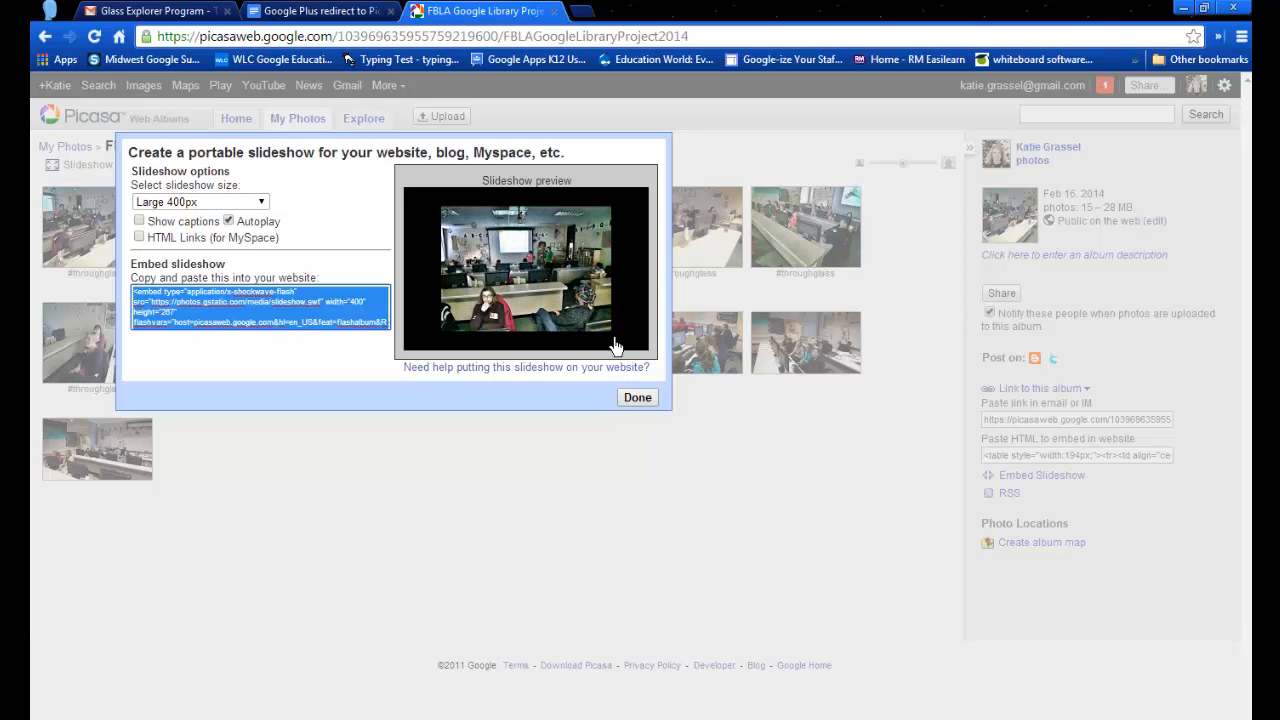